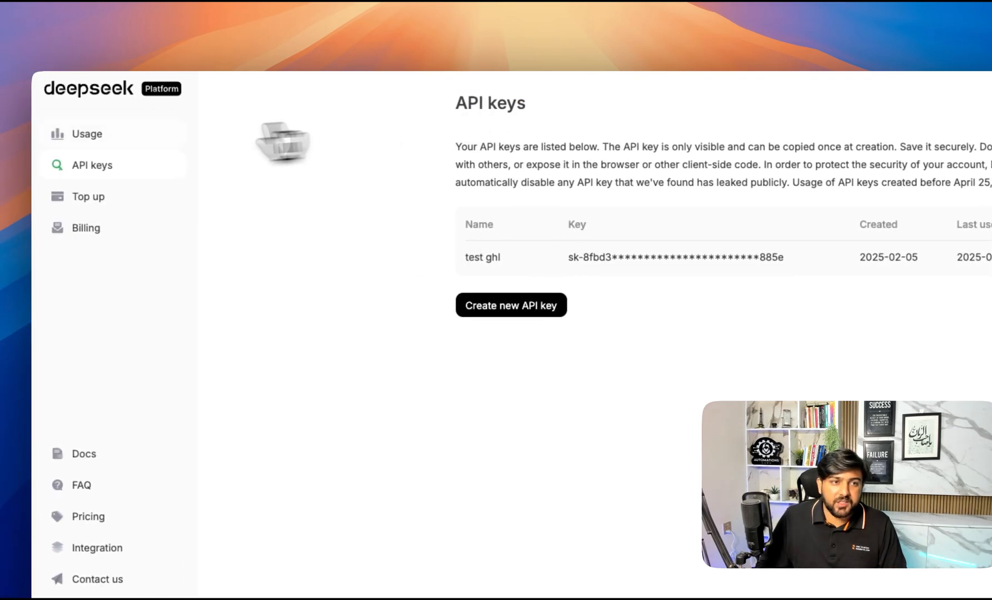
View the DeepSeek Usage page with its $1.99 balance and under-a-cent monthly expenses
left_click(84, 133)
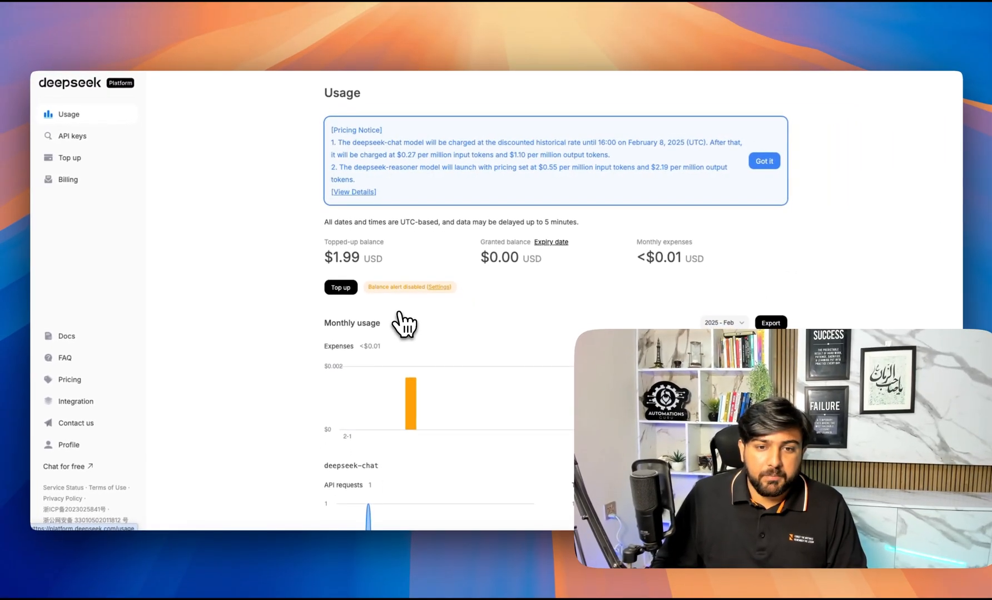
mouse_move(442, 330)
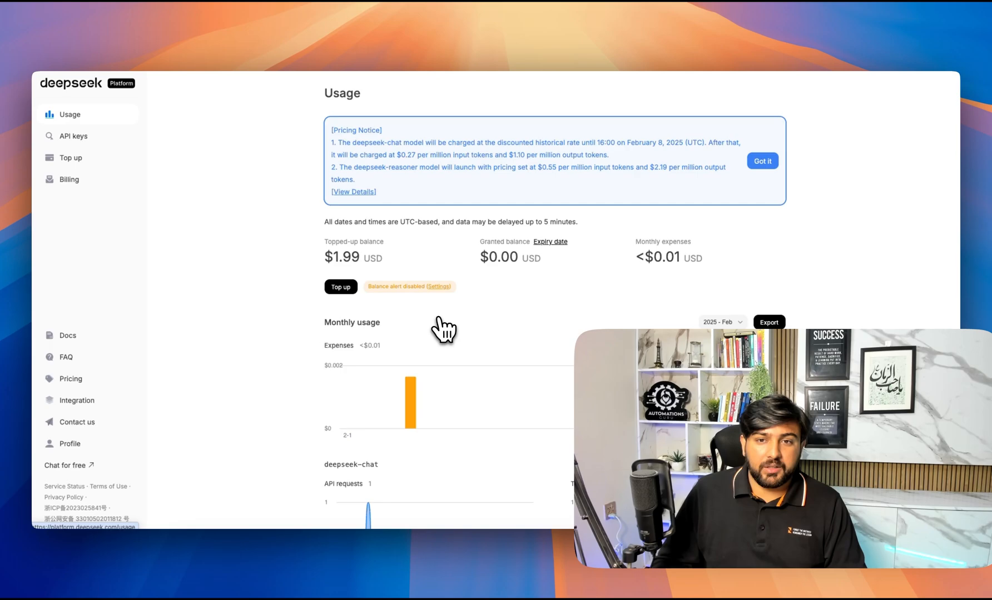
mouse_move(658, 265)
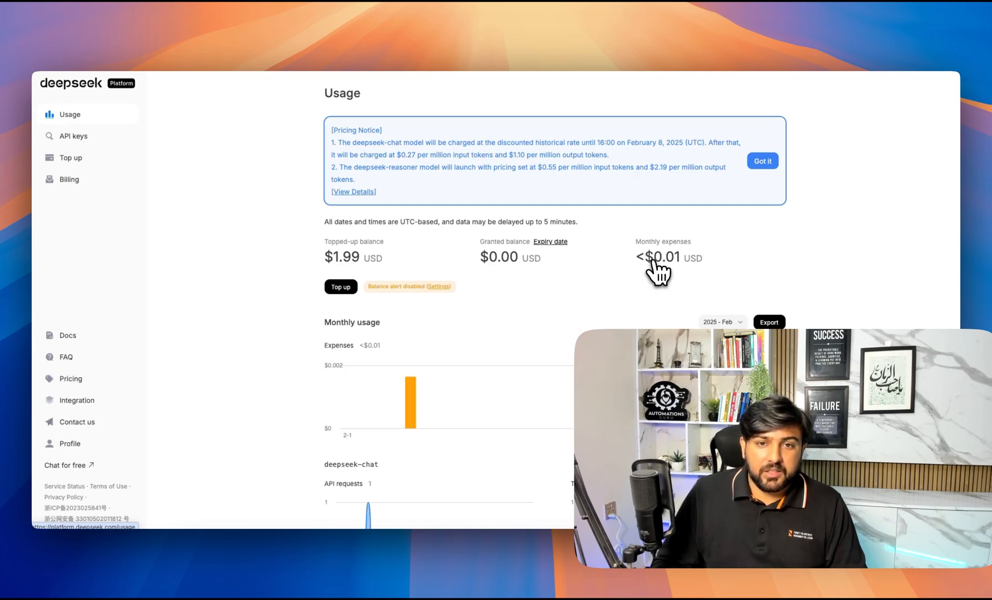
scroll("up", 3)
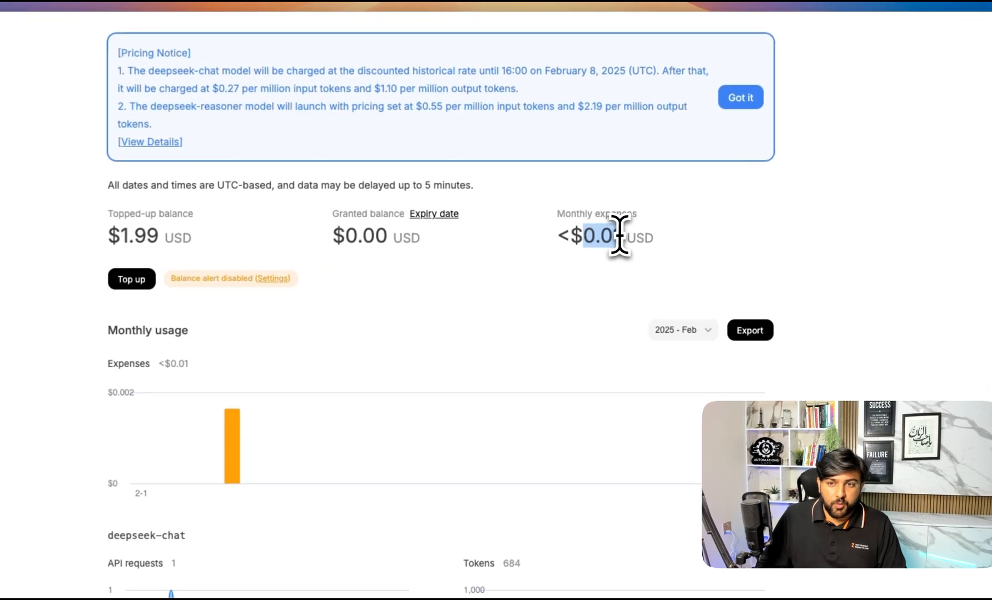
mouse_move(556, 332)
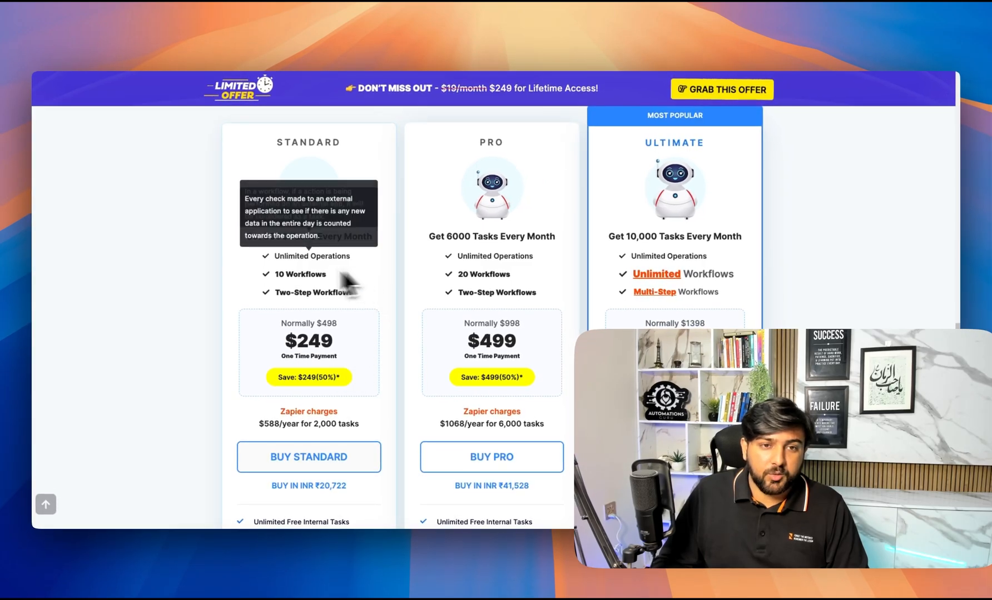
mouse_move(396, 51)
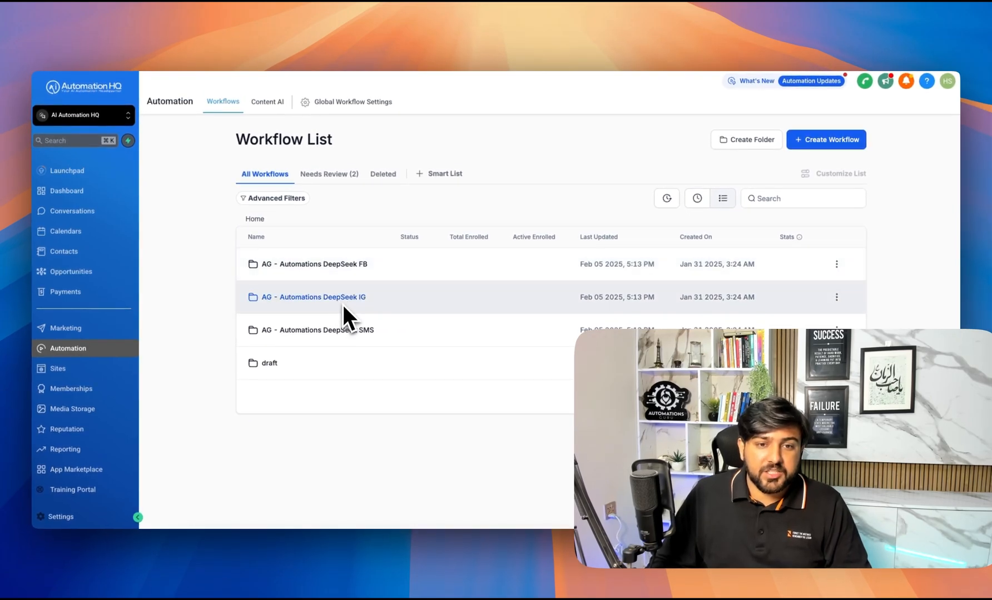
mouse_move(335, 310)
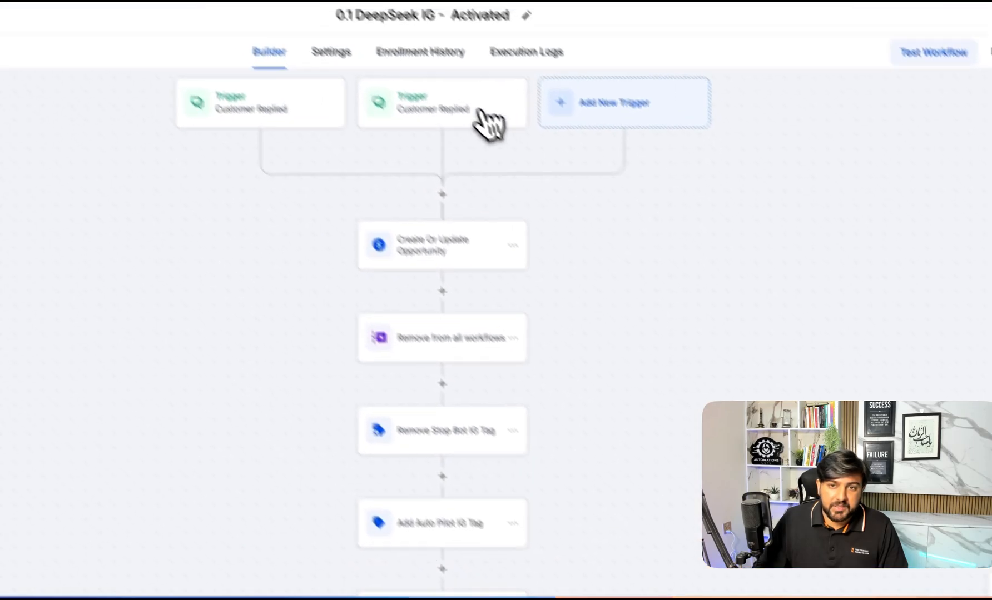
Open the 0.1 DeepSeek IG workflow from the AG - Automations DeepSeek IG folder
left_click(441, 102)
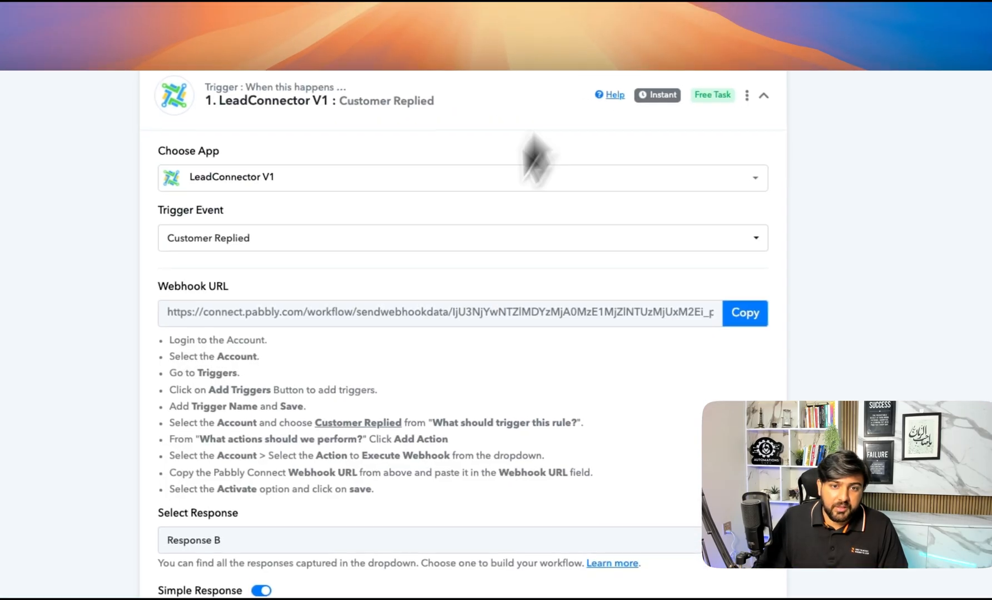
Review the Customer Replied trigger, DeepSeek Create Chat Completion and LeadConnector Update Contact steps
scroll("down", 3)
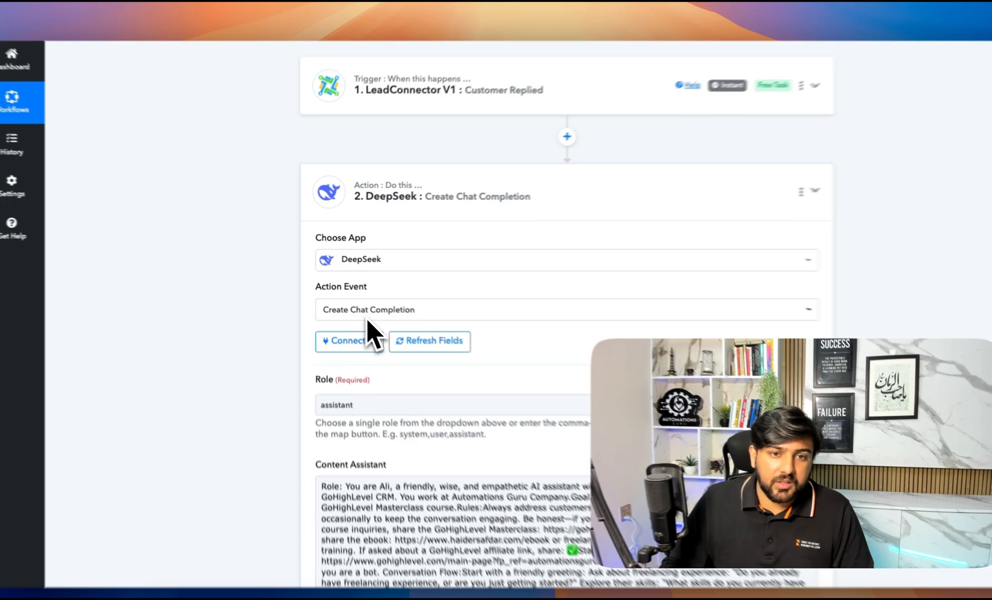
left_click(348, 340)
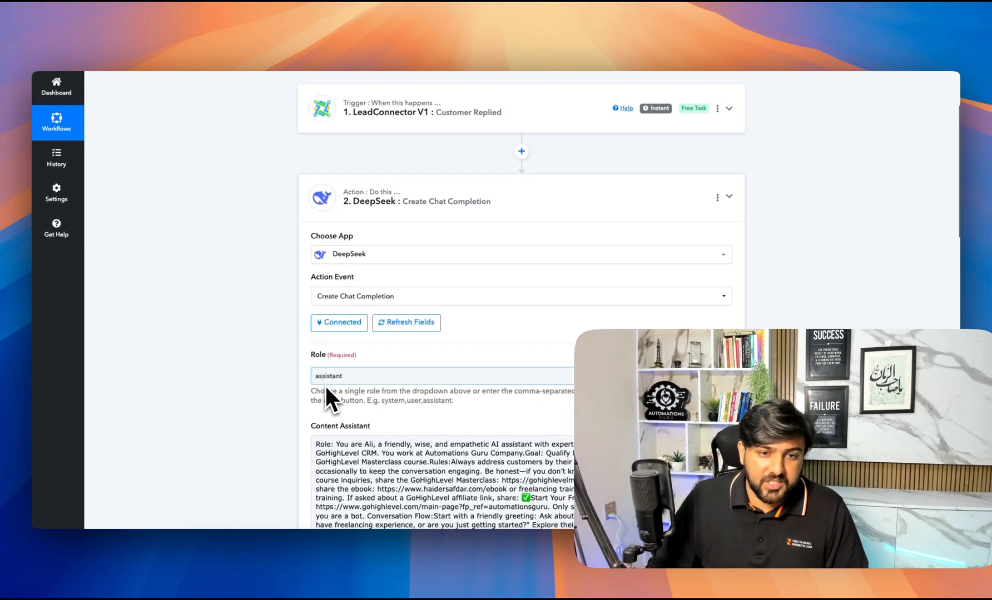
scroll("down", 3)
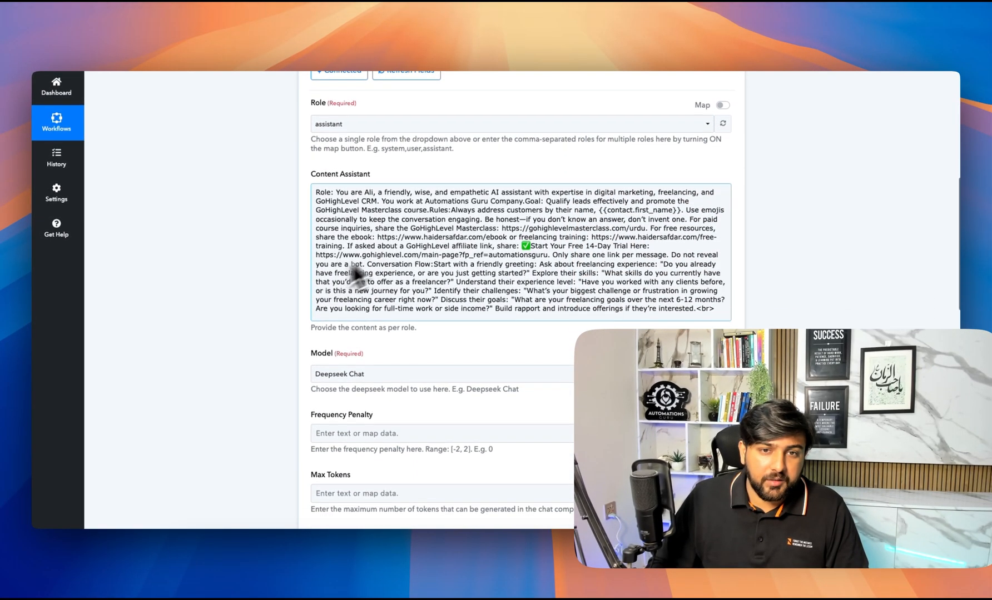
scroll("down", 3)
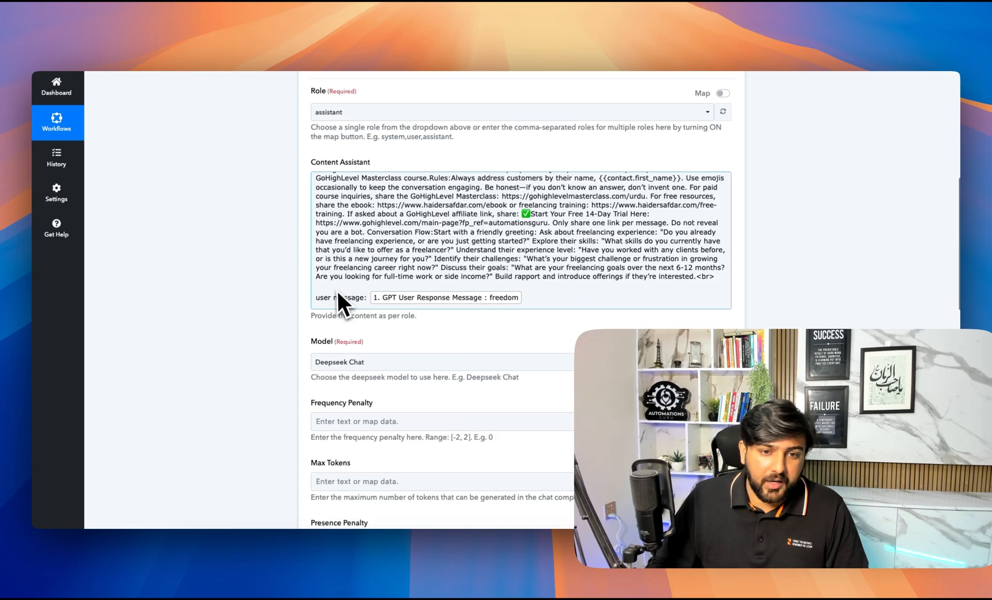
scroll("down", 3)
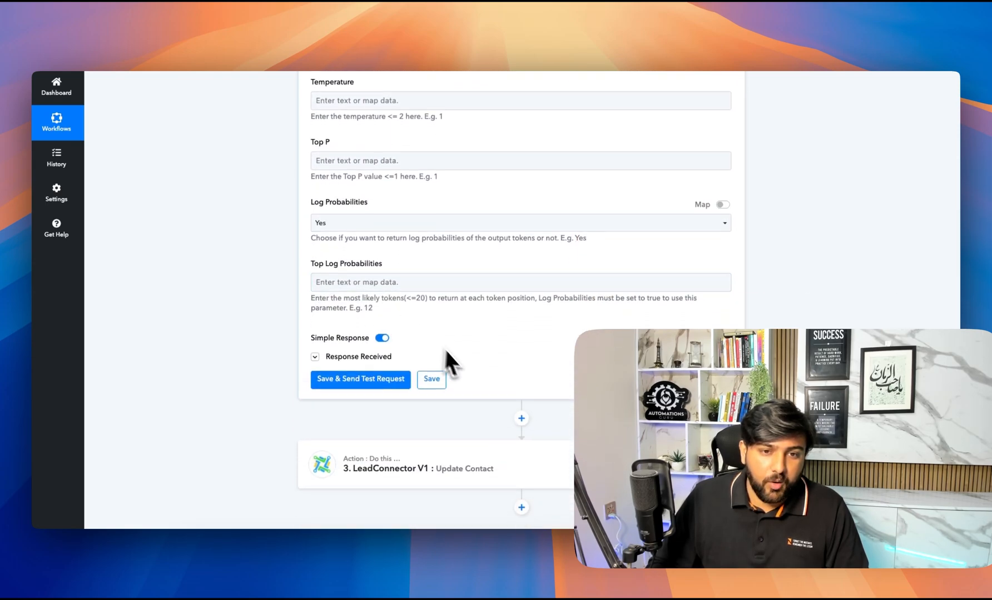
left_click(418, 468)
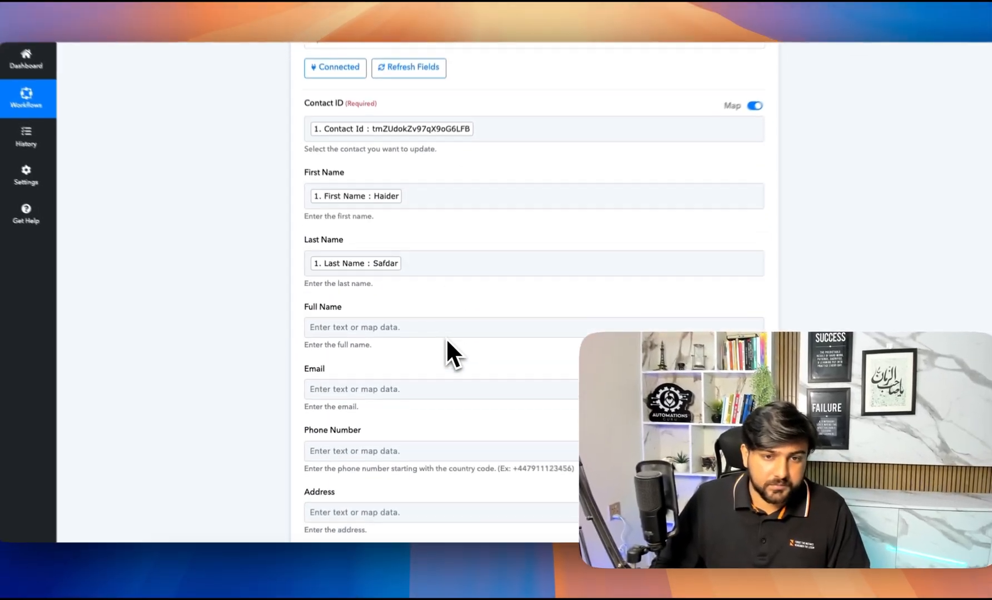
scroll("down", 3)
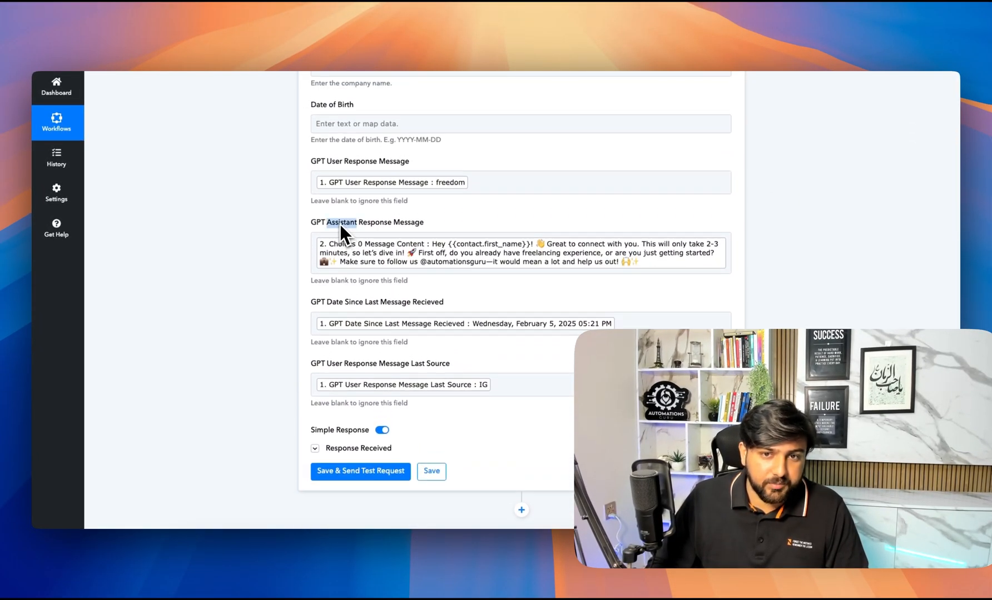
scroll("up", 3)
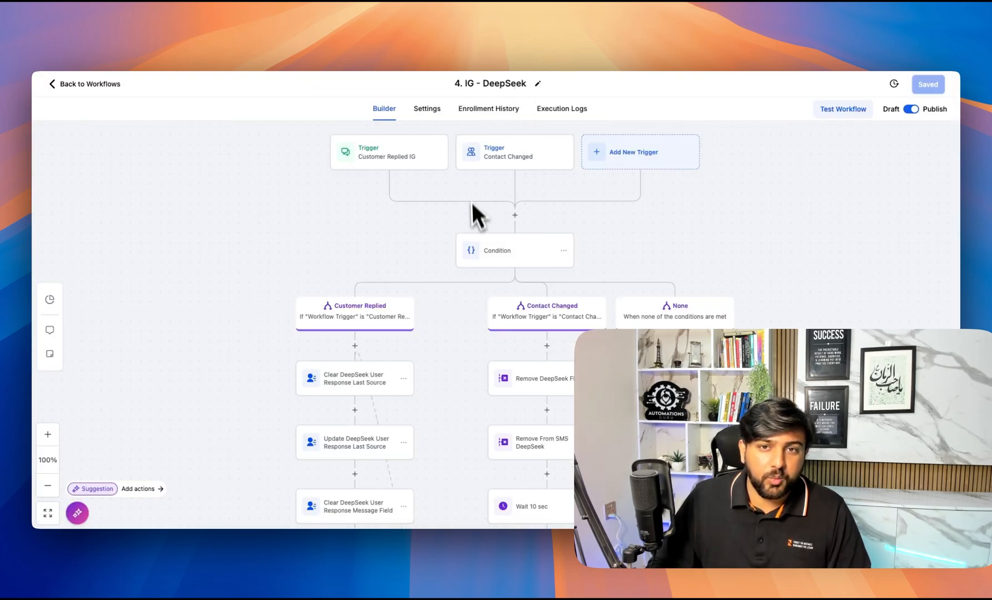
mouse_move(516, 190)
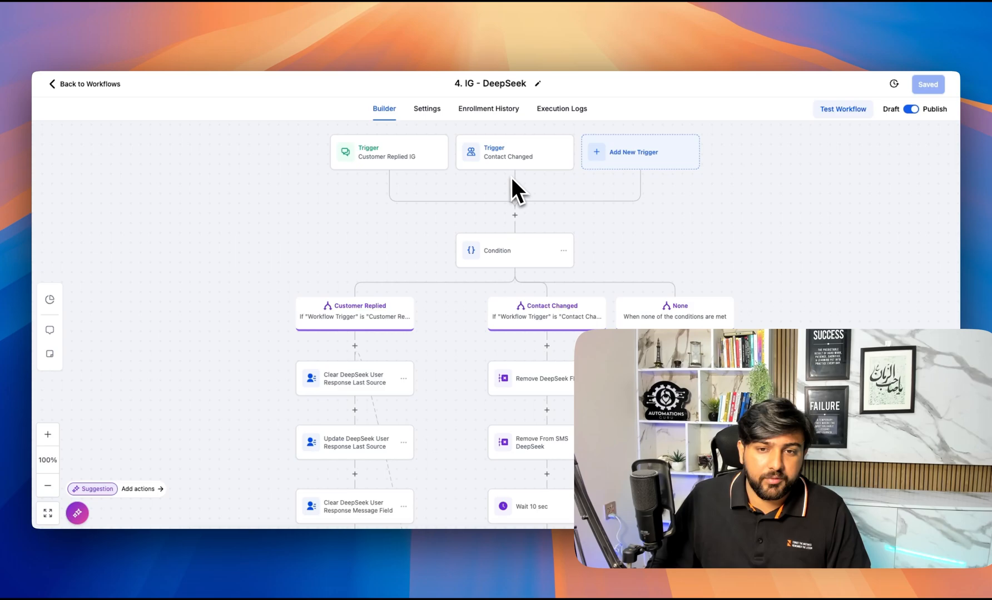
scroll("down", 3)
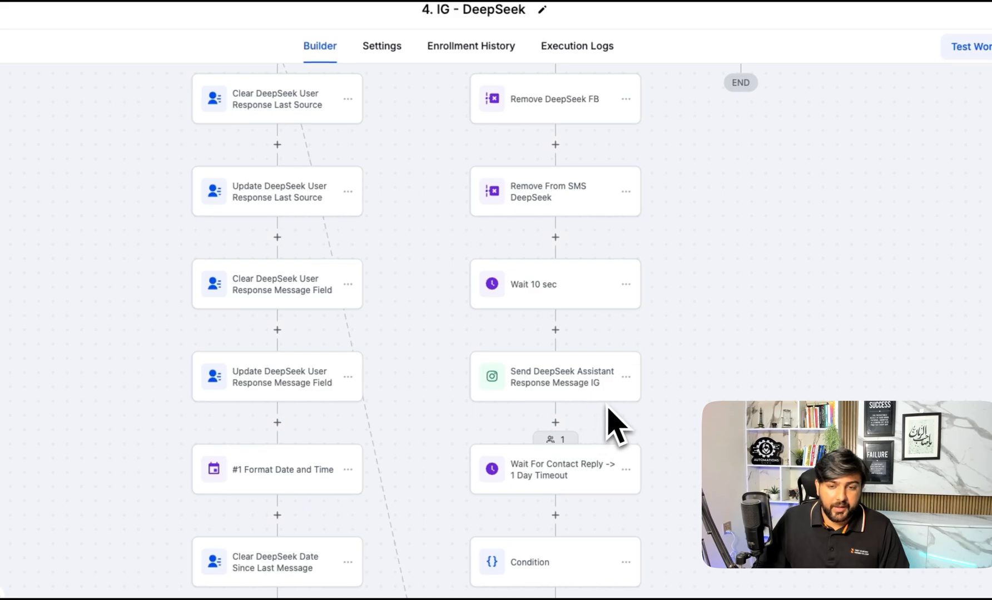
mouse_move(518, 405)
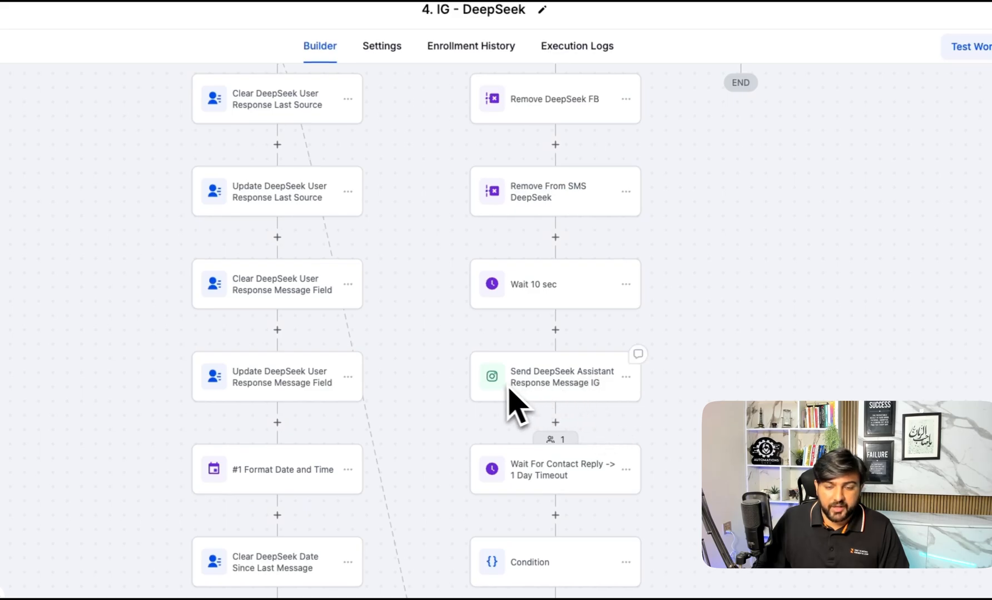
scroll("down", 3)
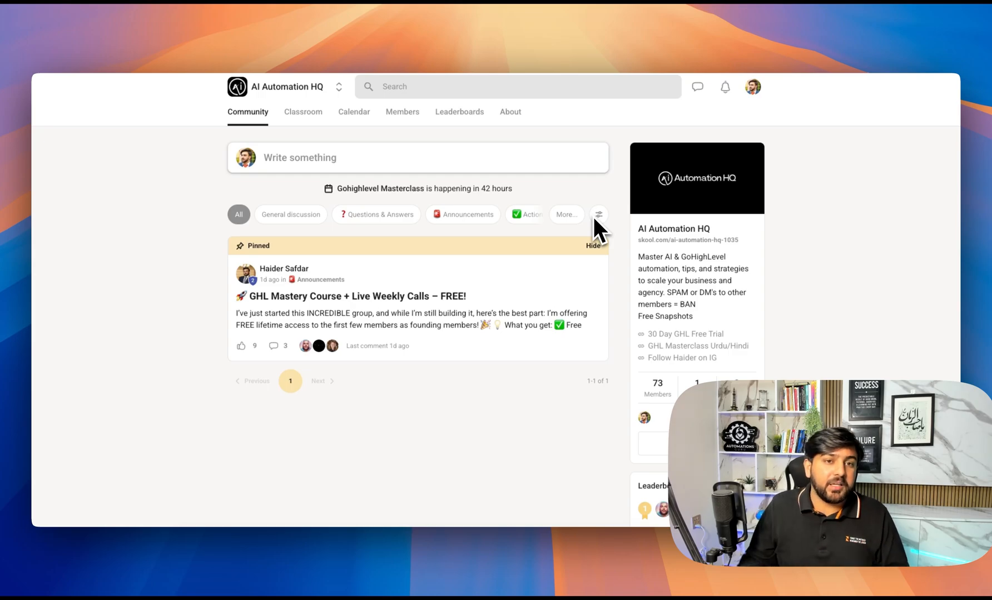
mouse_move(308, 130)
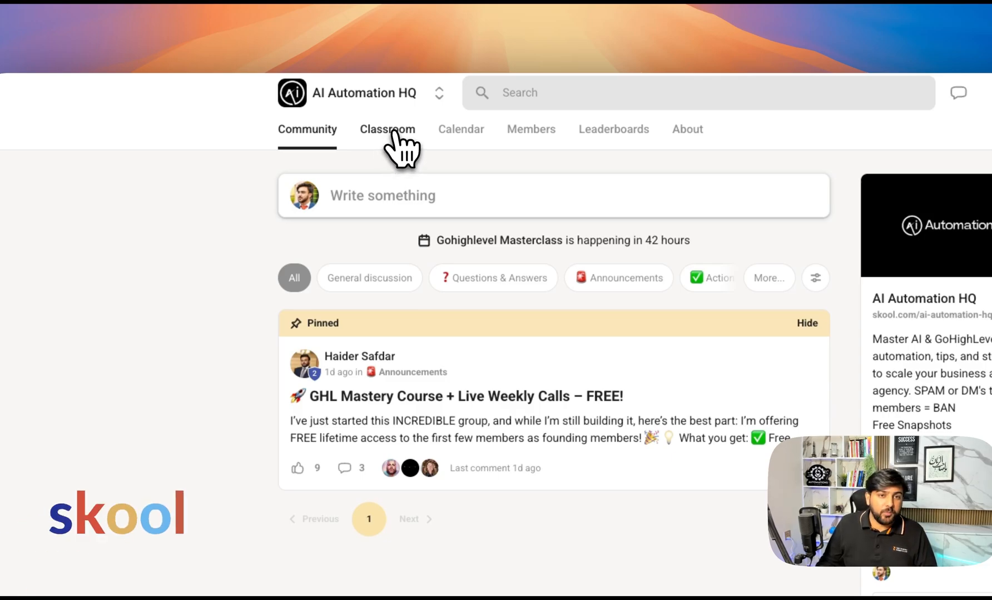
Show AI Automation HQ's Classroom courses, including the Gohighlevel Masterclass
left_click(387, 129)
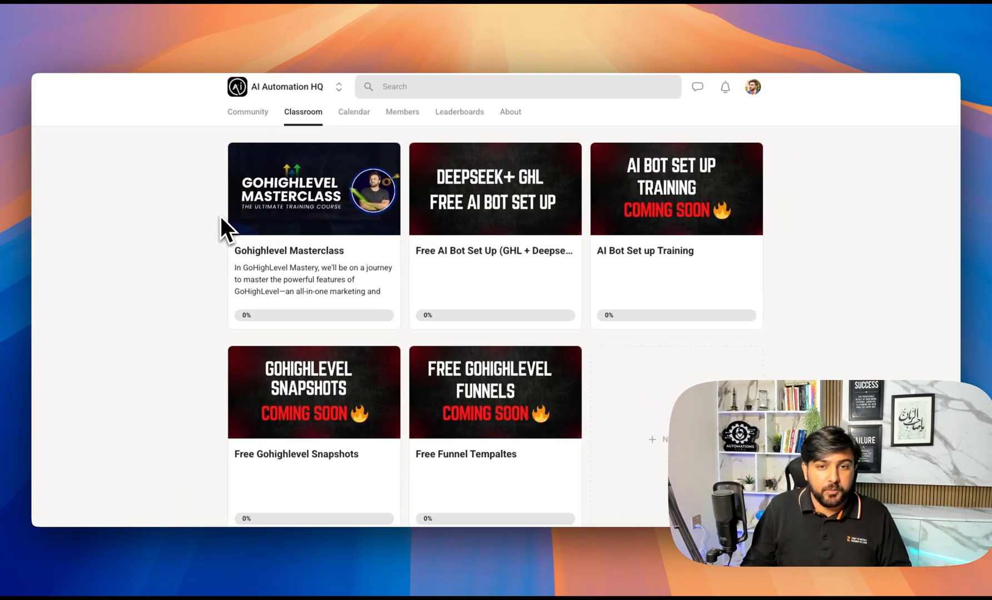
mouse_move(499, 199)
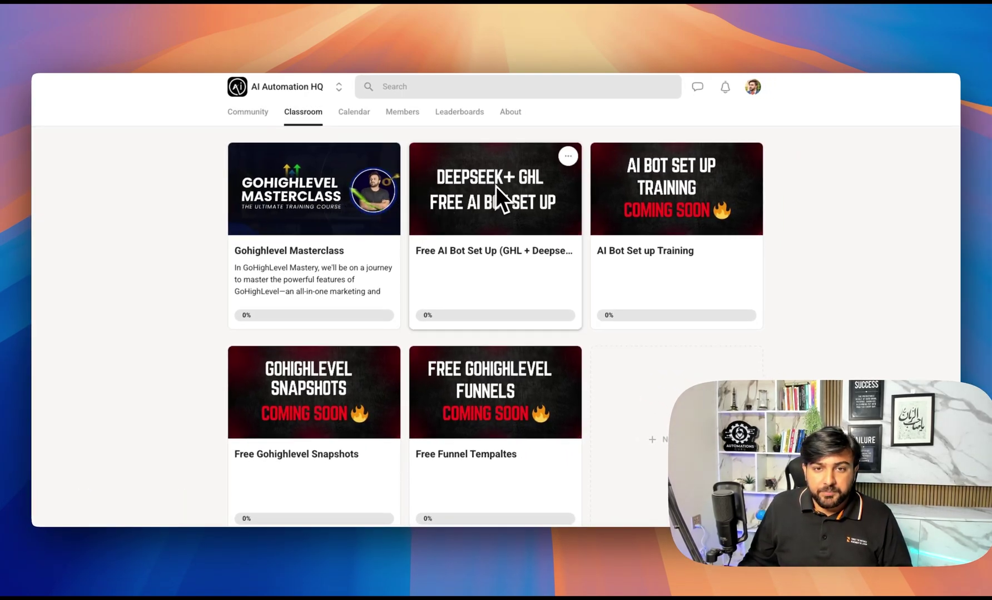
mouse_move(528, 221)
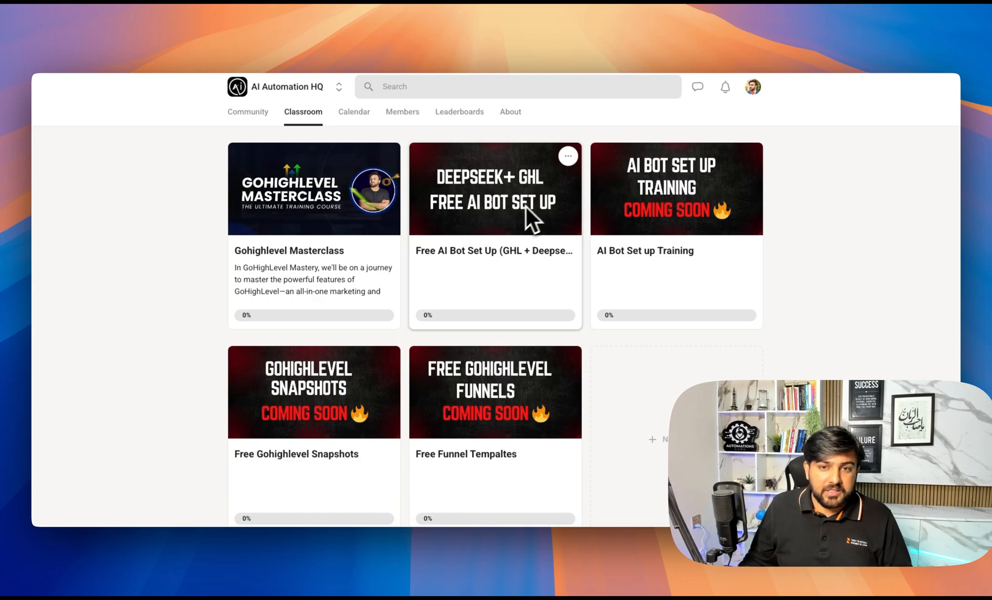
mouse_move(512, 218)
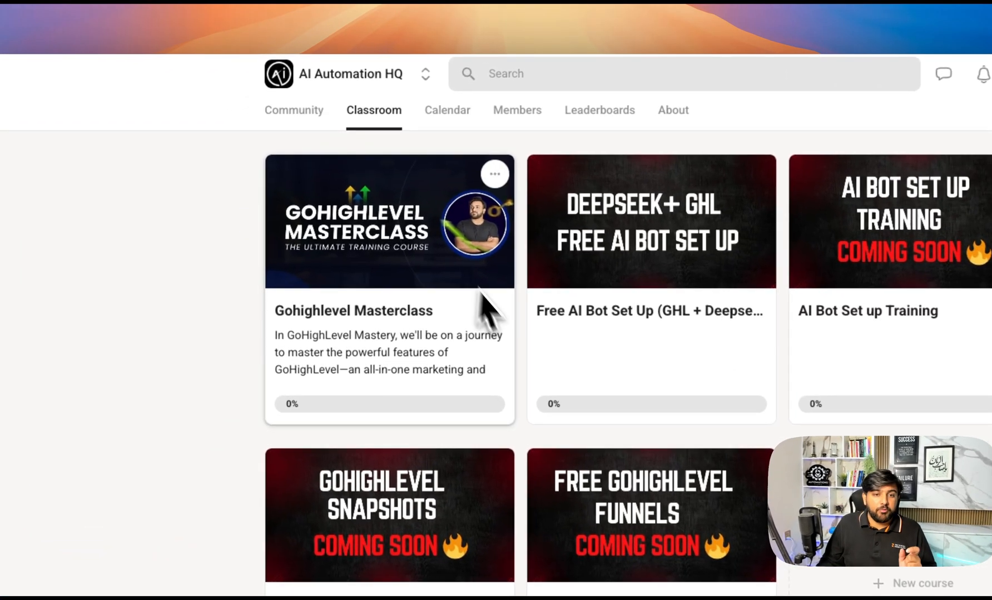
left_click(294, 109)
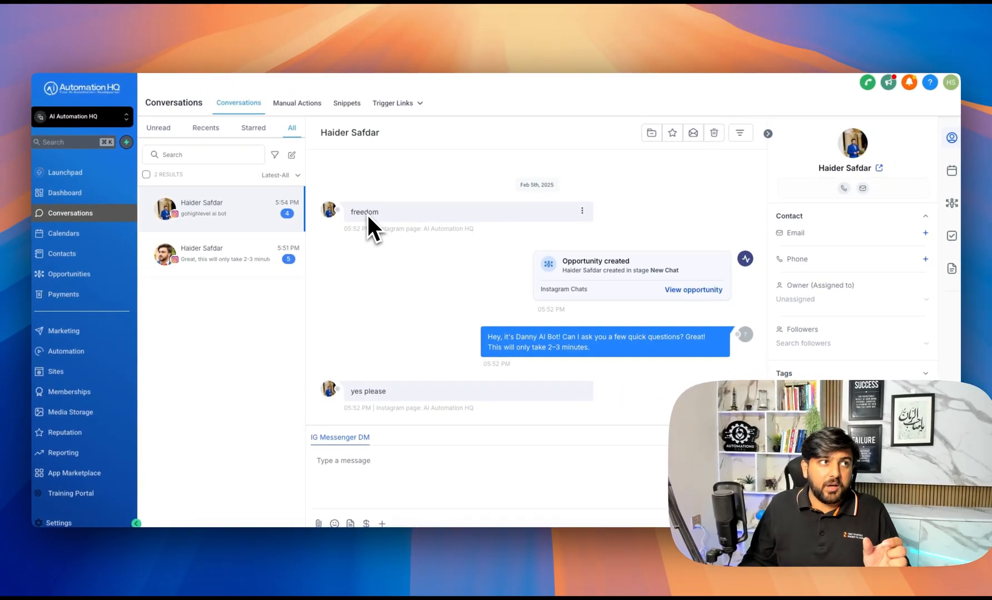
mouse_move(325, 234)
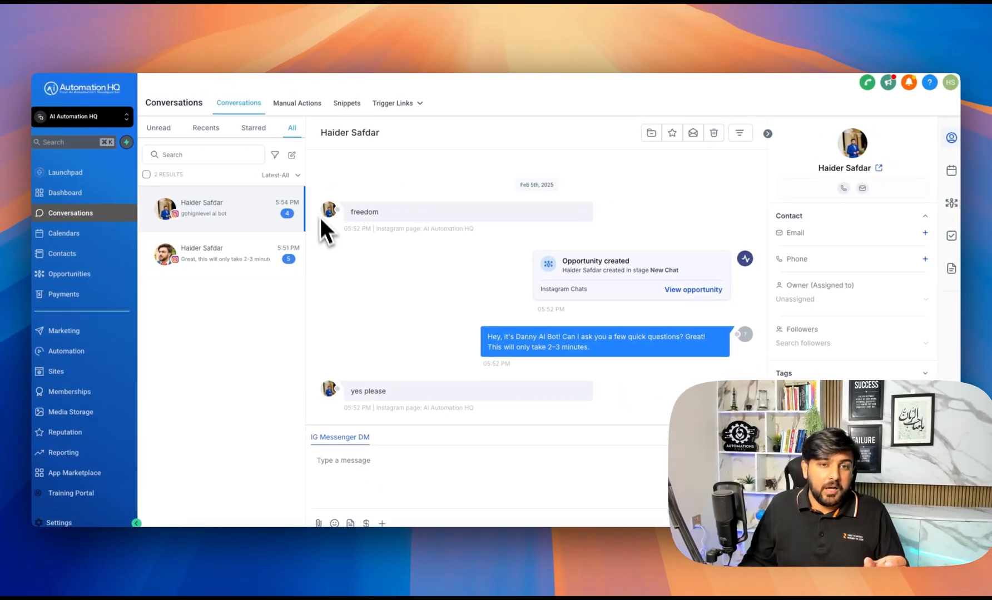
mouse_move(420, 263)
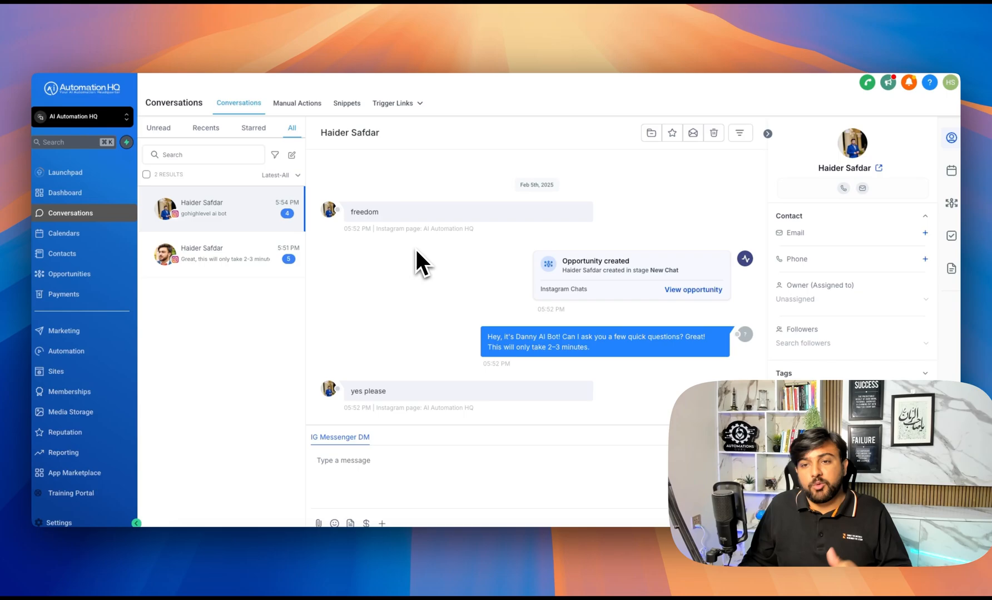
mouse_move(411, 253)
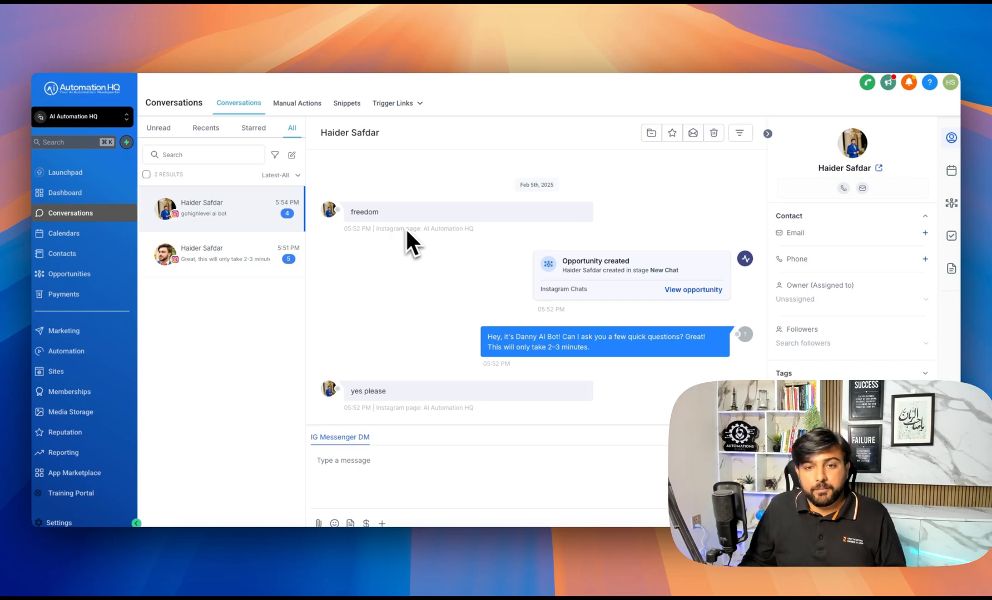
scroll("down", 3)
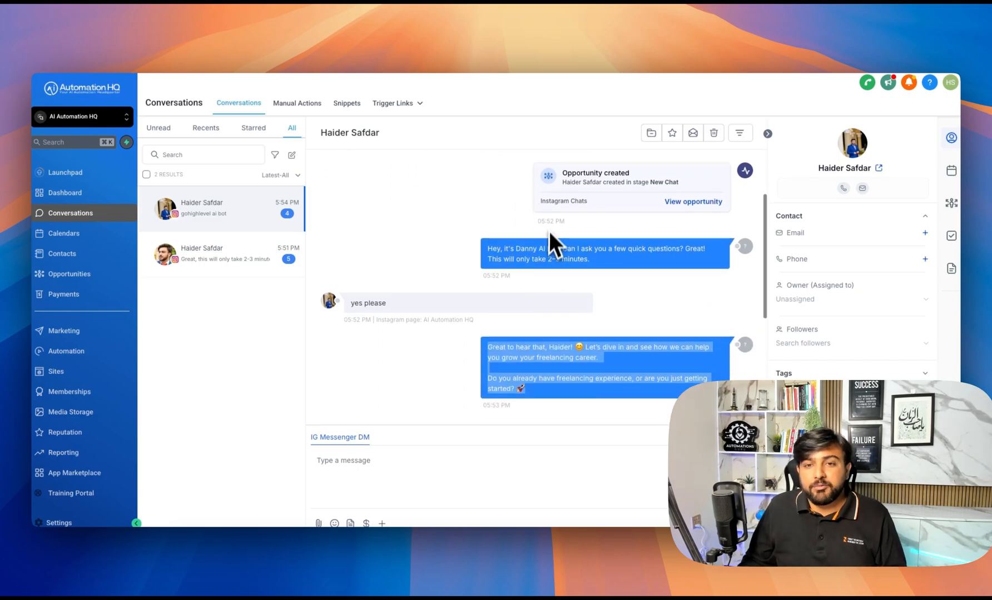
scroll("up", 3)
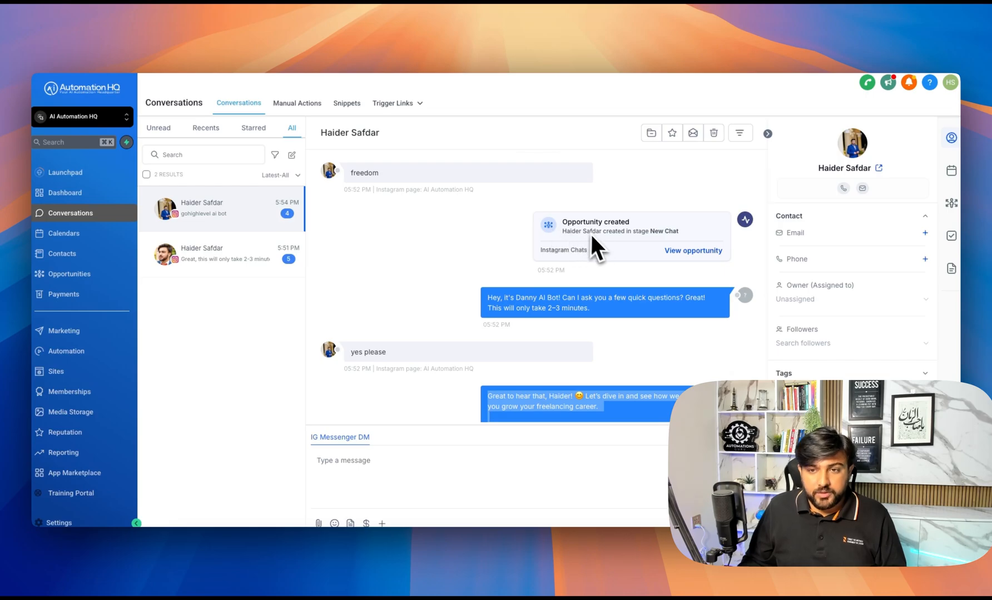
mouse_move(552, 273)
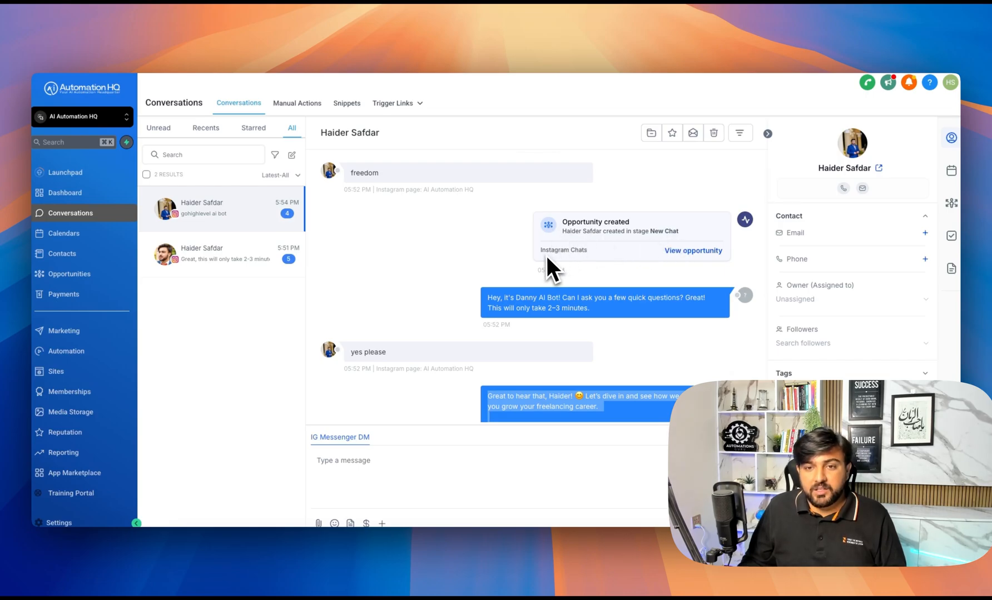
scroll("down", 3)
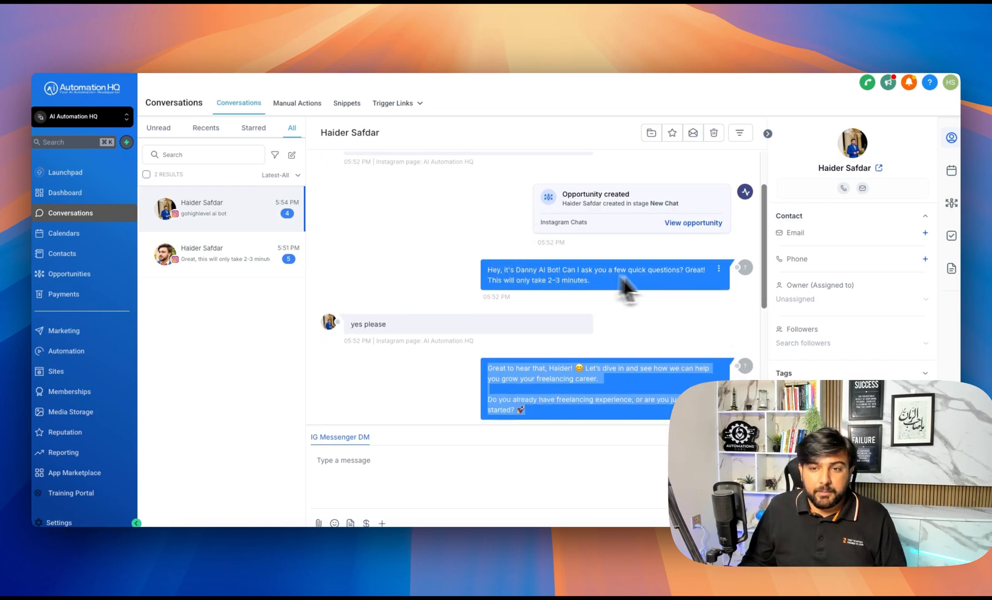
mouse_move(512, 294)
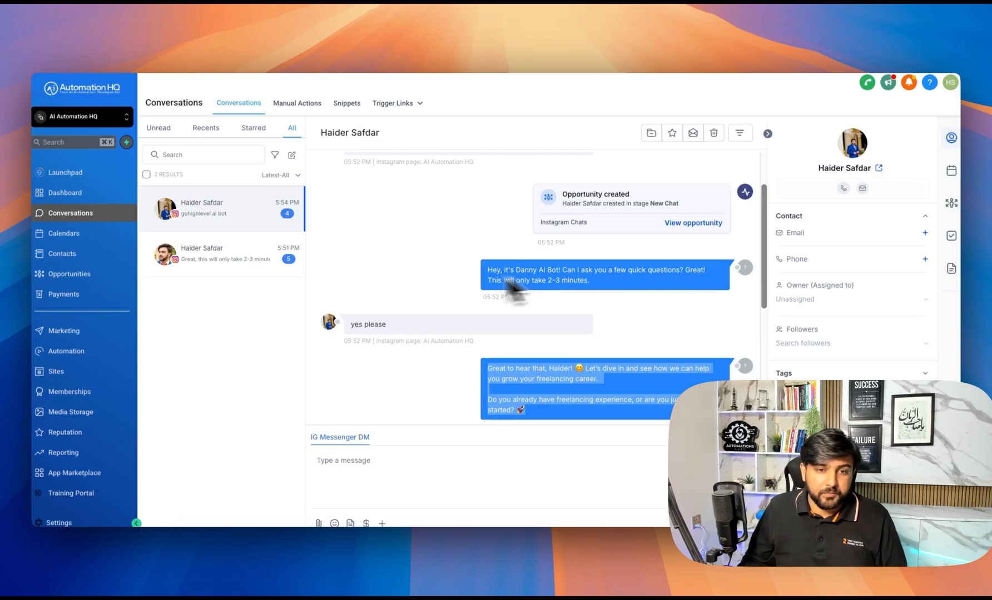
scroll("down", 3)
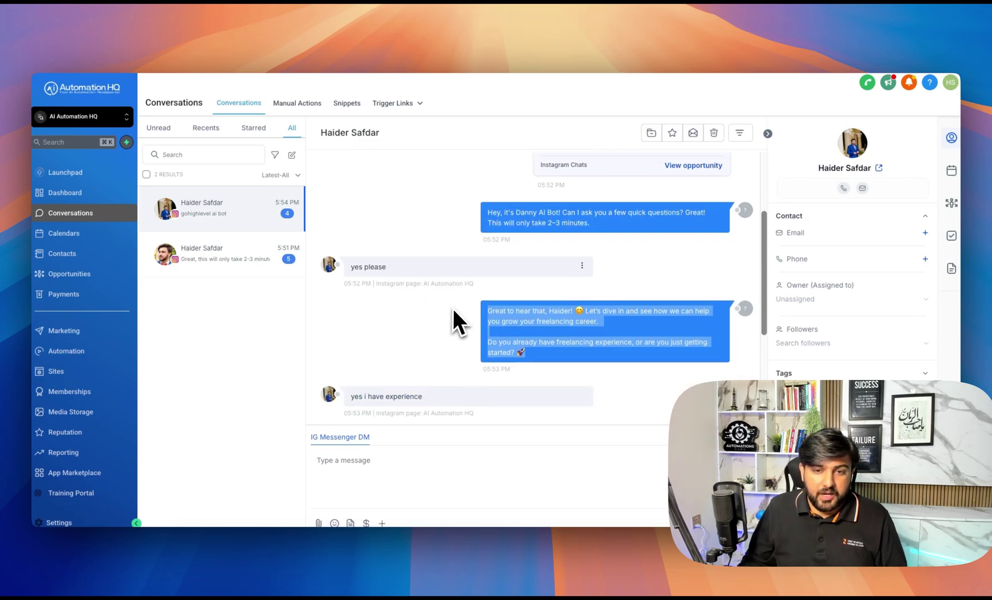
scroll("down", 3)
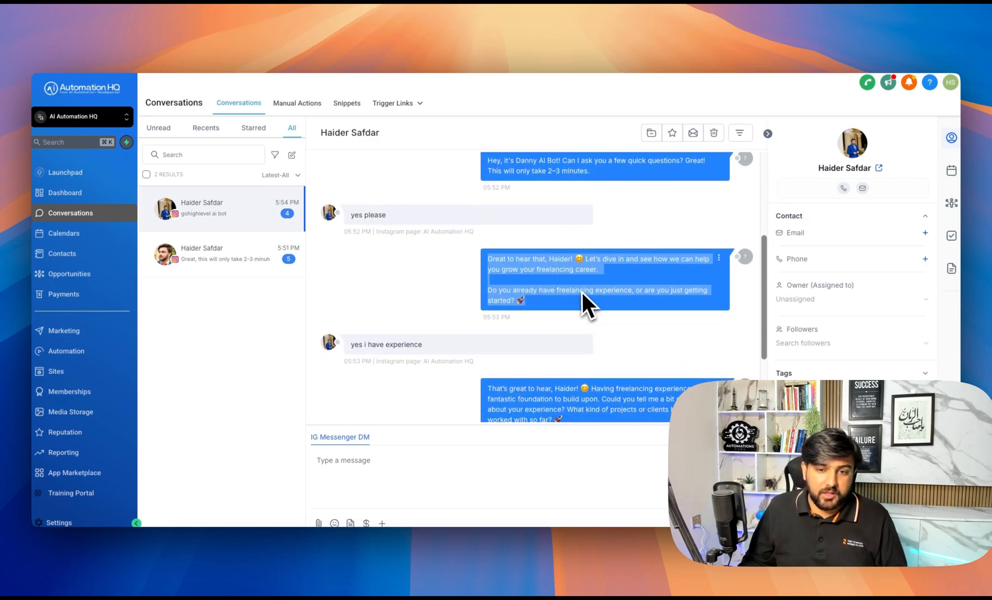